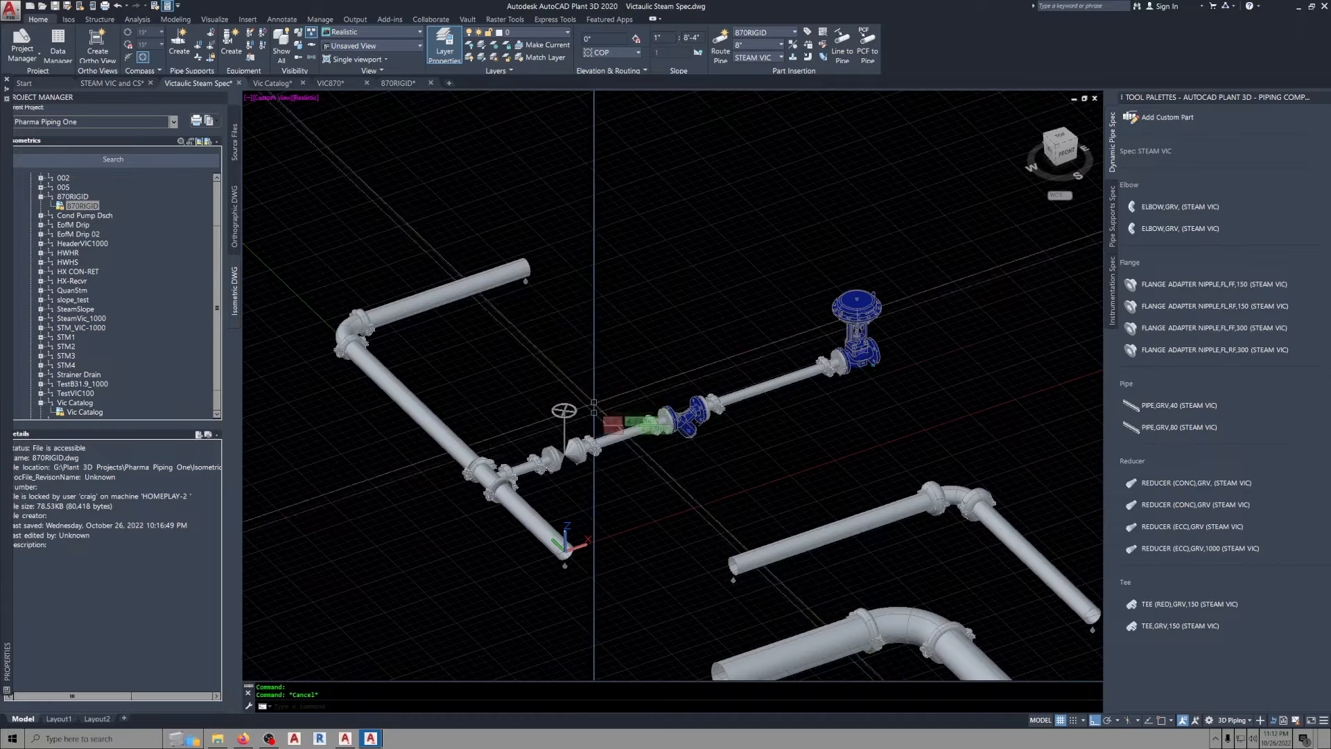
pyautogui.moveTo(602, 433)
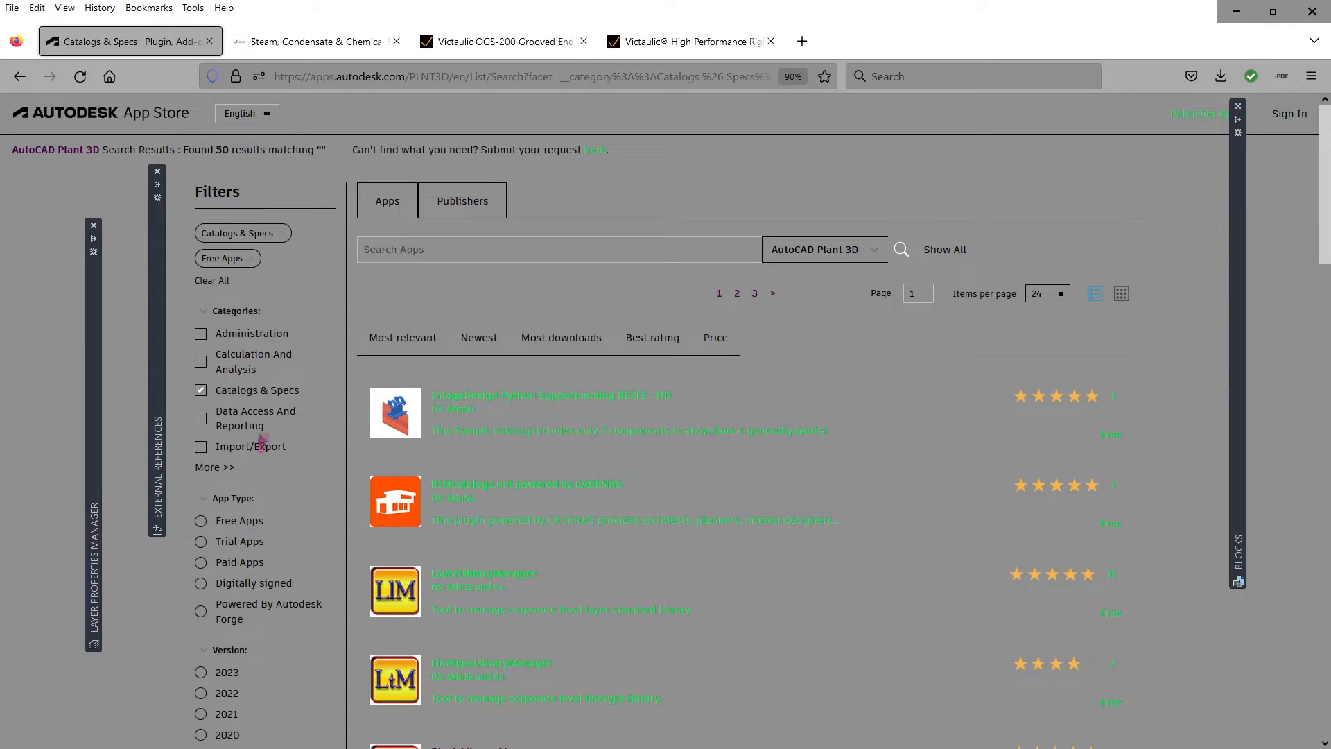
# Step: Browse the Victaulic OGS-200 fittings PDF in Firefox
pyautogui.scroll(-3)
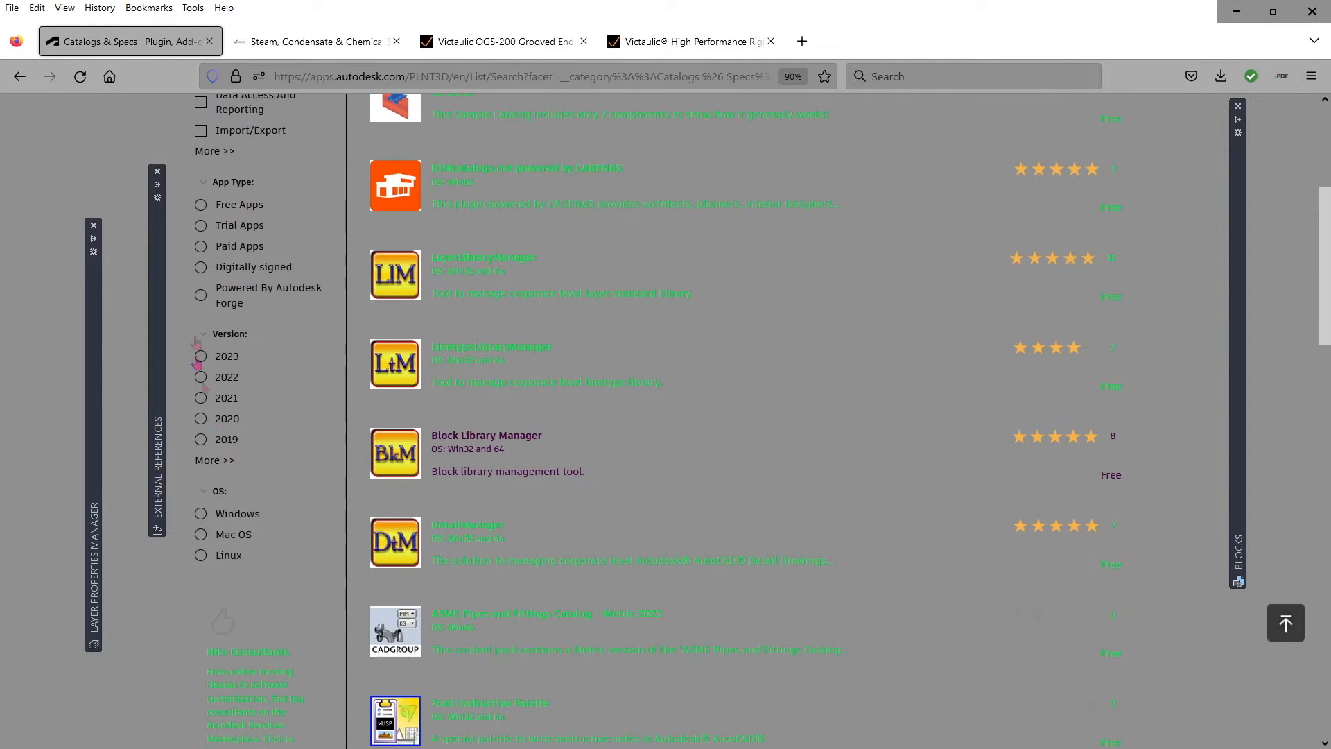
pyautogui.scroll(-3)
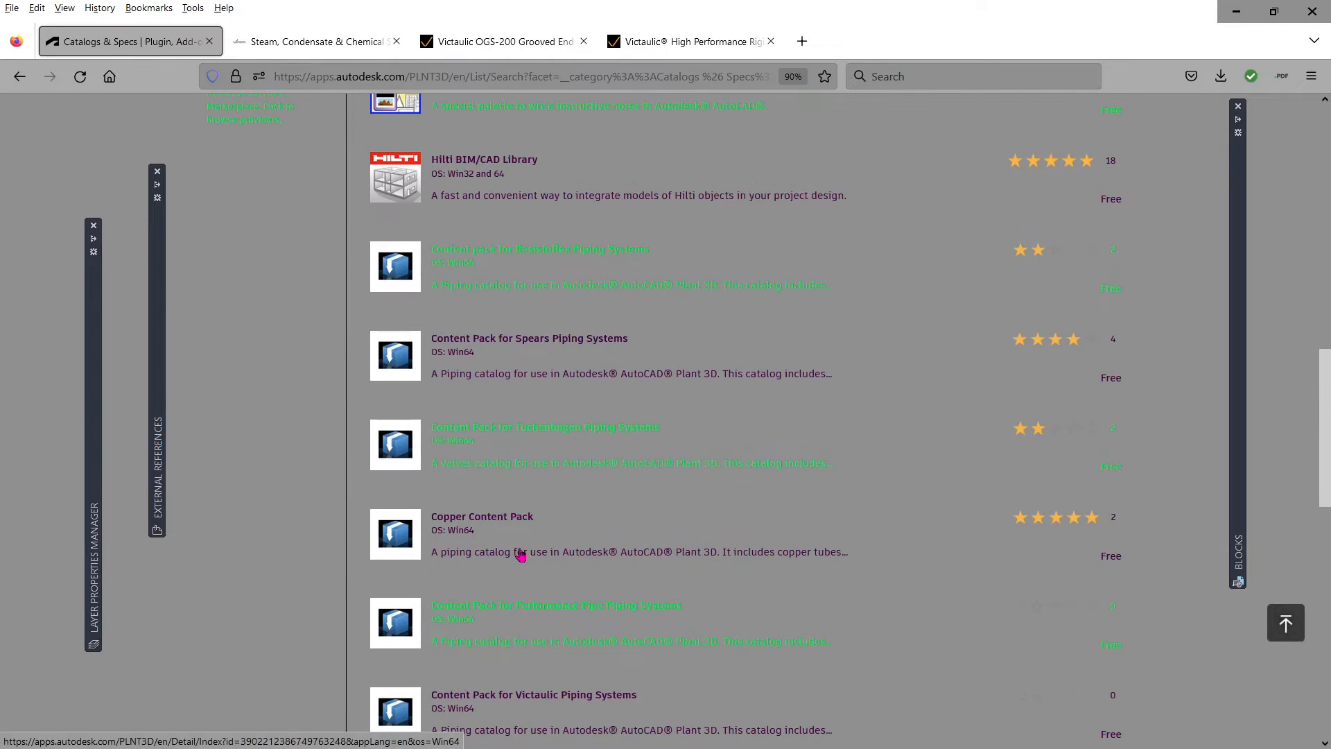
pyautogui.click(317, 41)
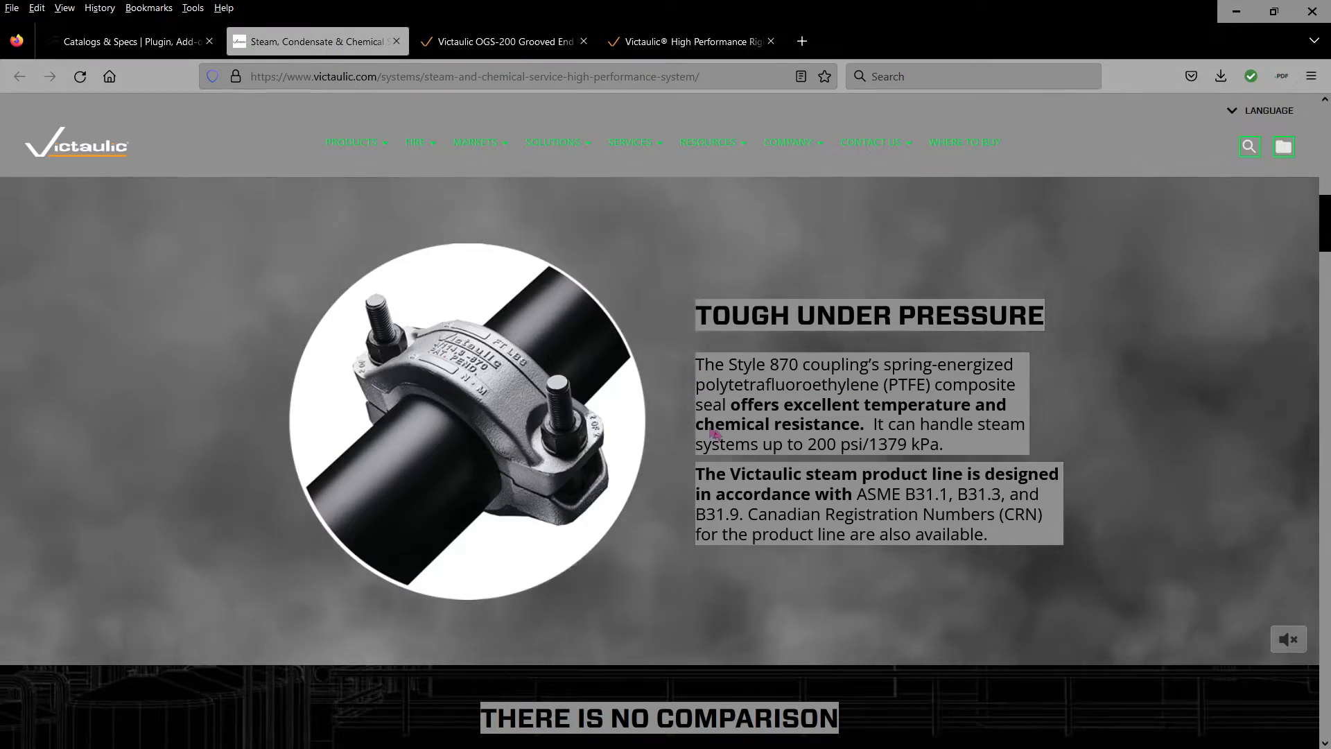
pyautogui.scroll(-3)
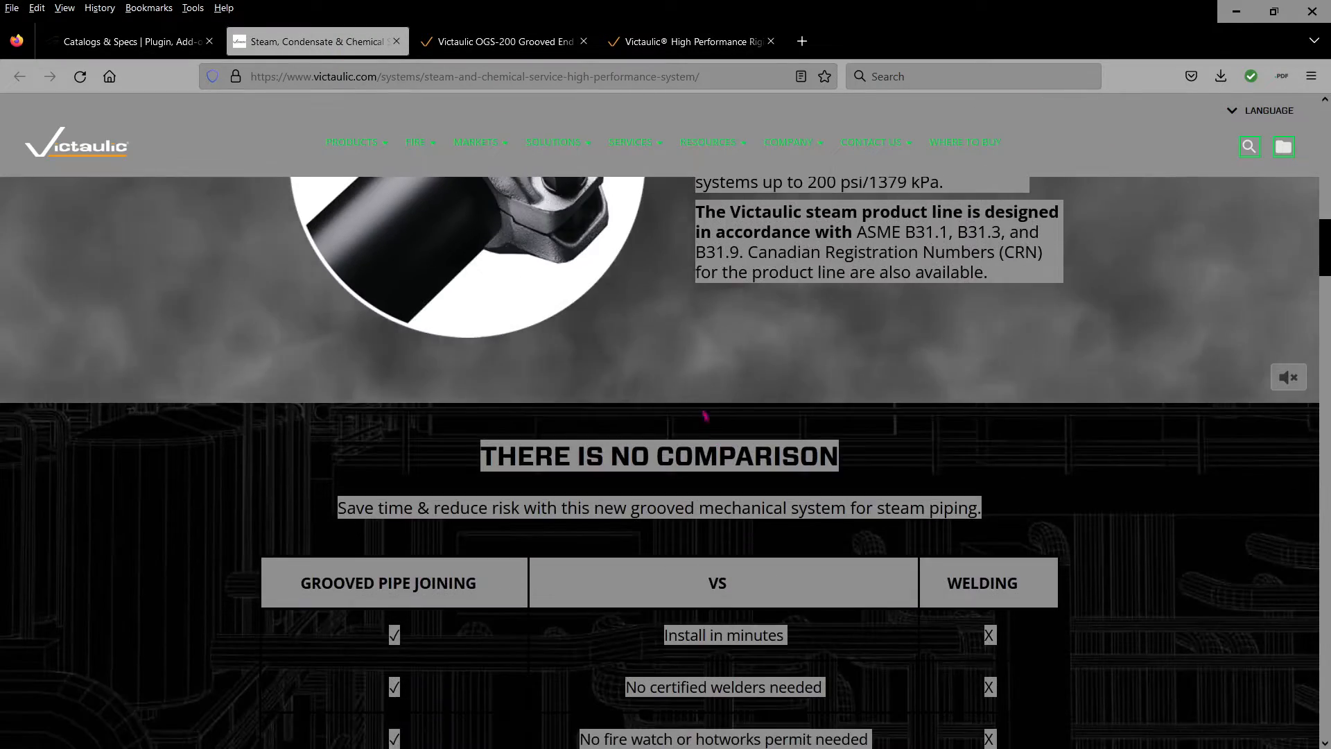
pyautogui.scroll(3)
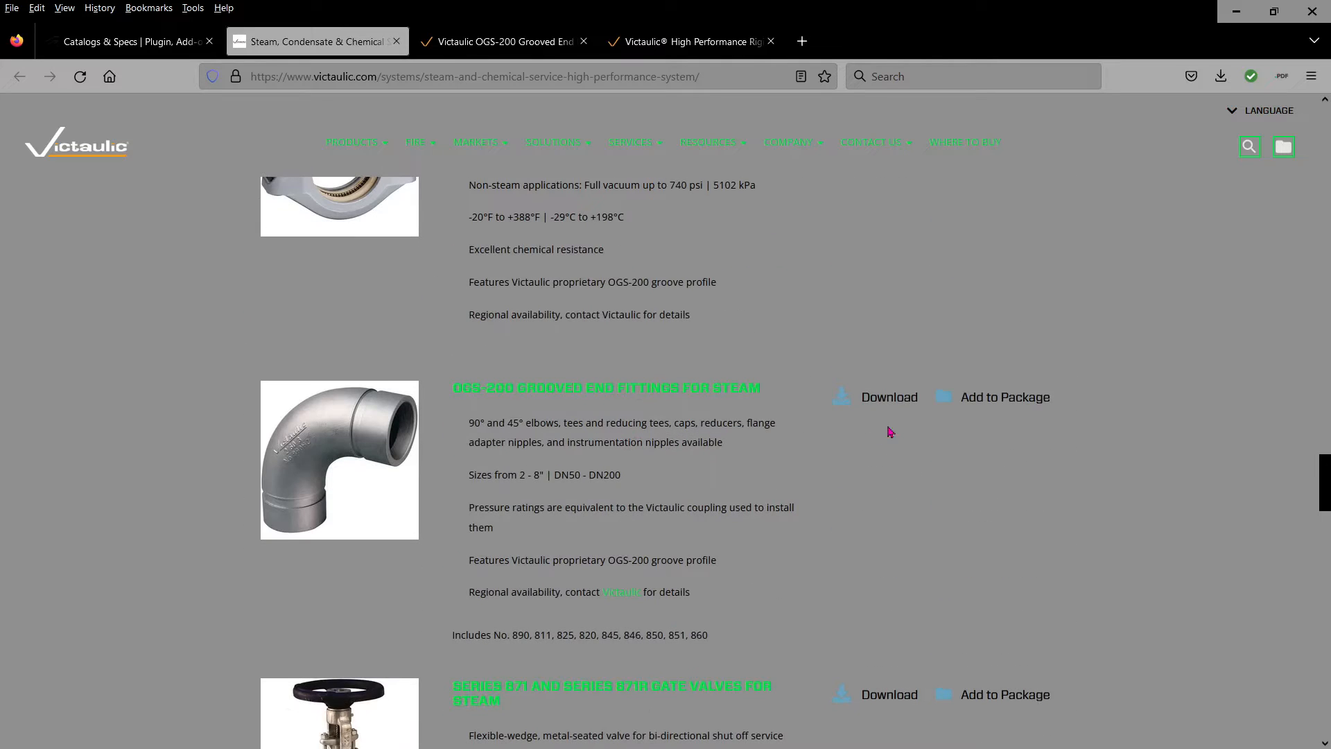
# Step: View the Style 870 rigid coupling's EN 10216-1 P235TR1 performance table, then return to Spec Editor
pyautogui.click(501, 41)
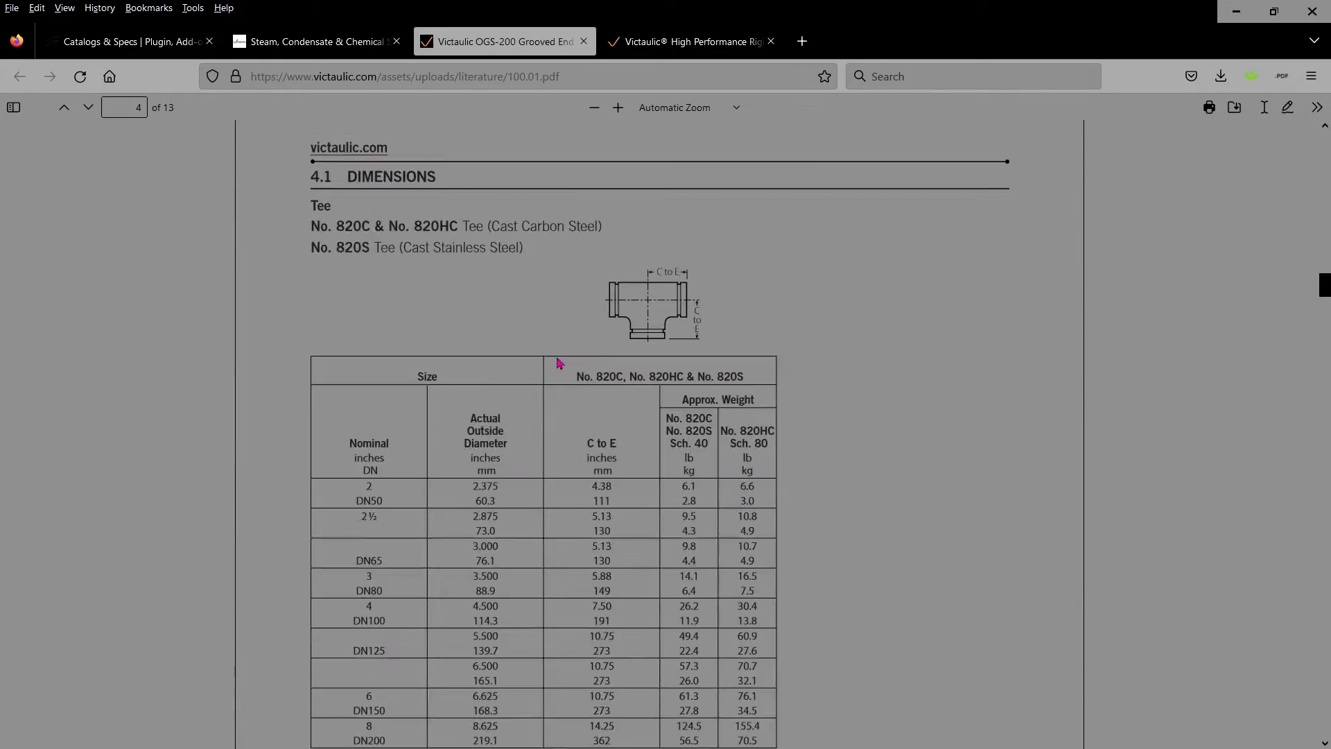
pyautogui.scroll(-3)
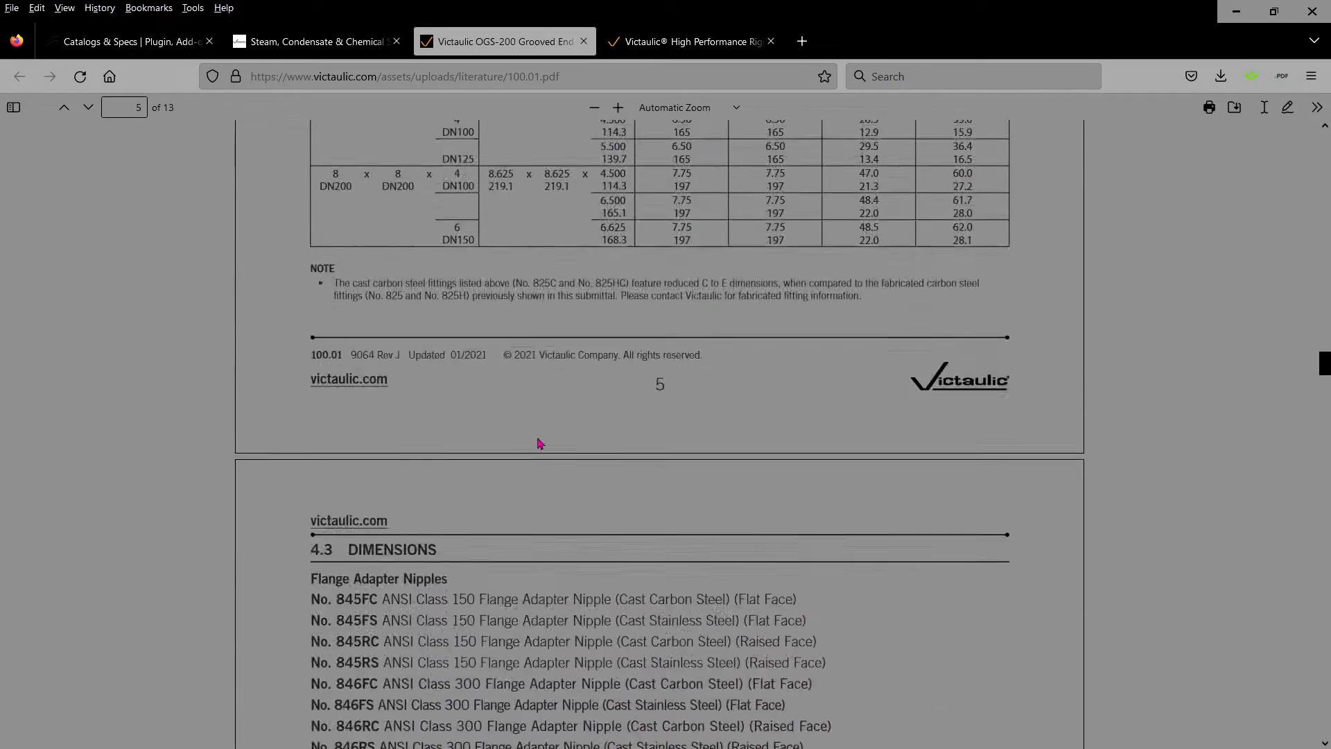
pyautogui.click(688, 41)
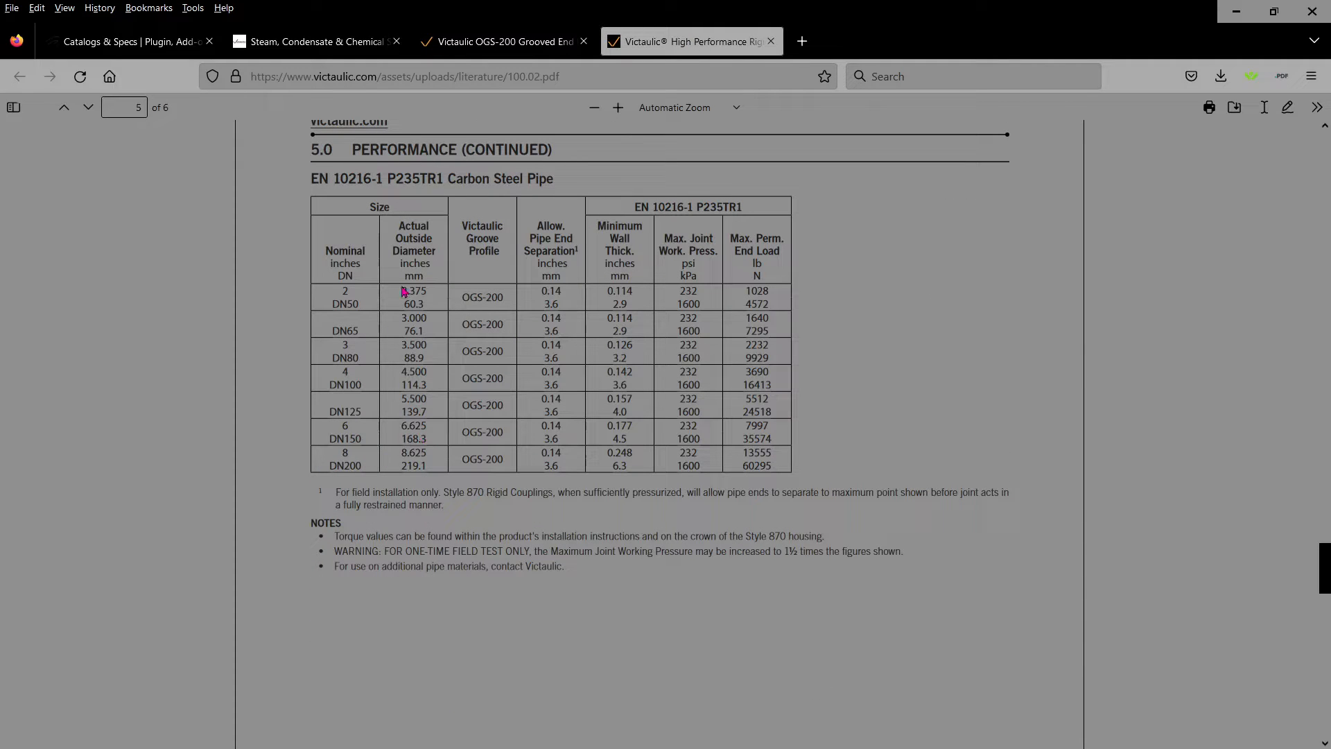
pyautogui.moveTo(363, 463)
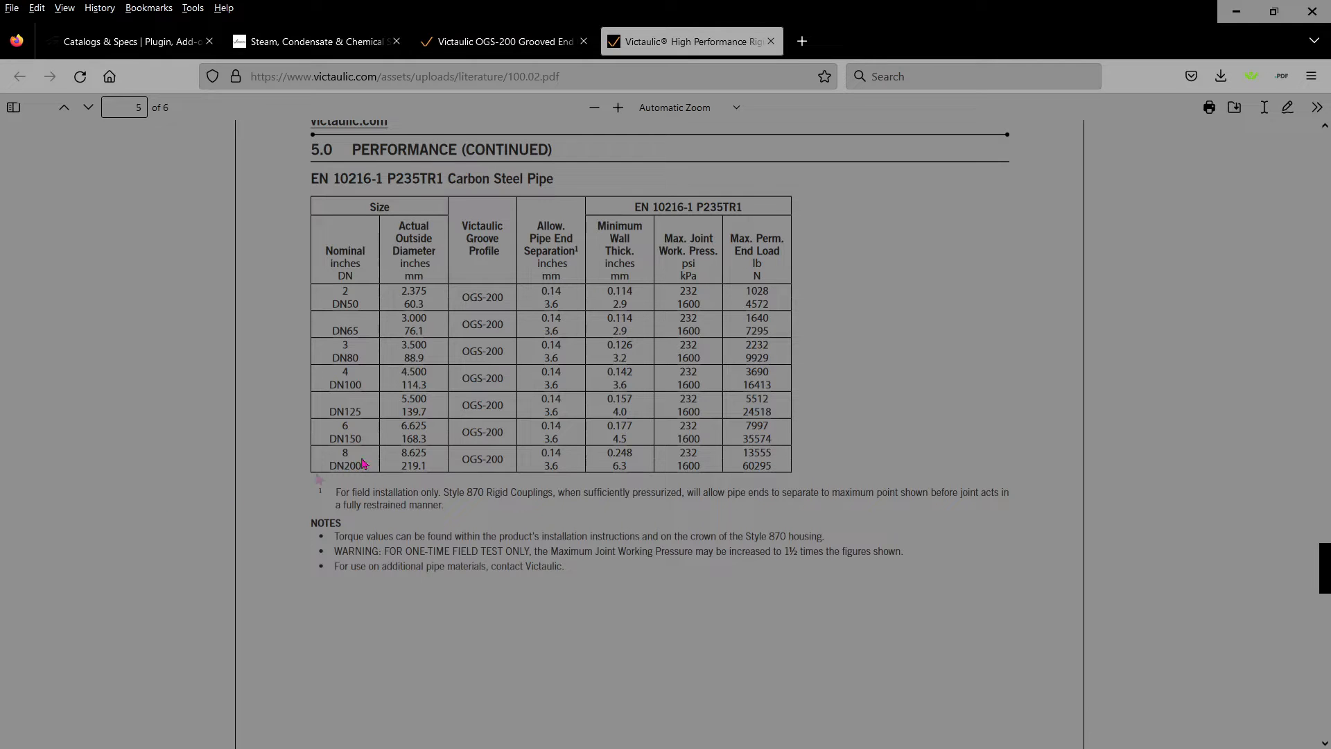
pyautogui.click(368, 737)
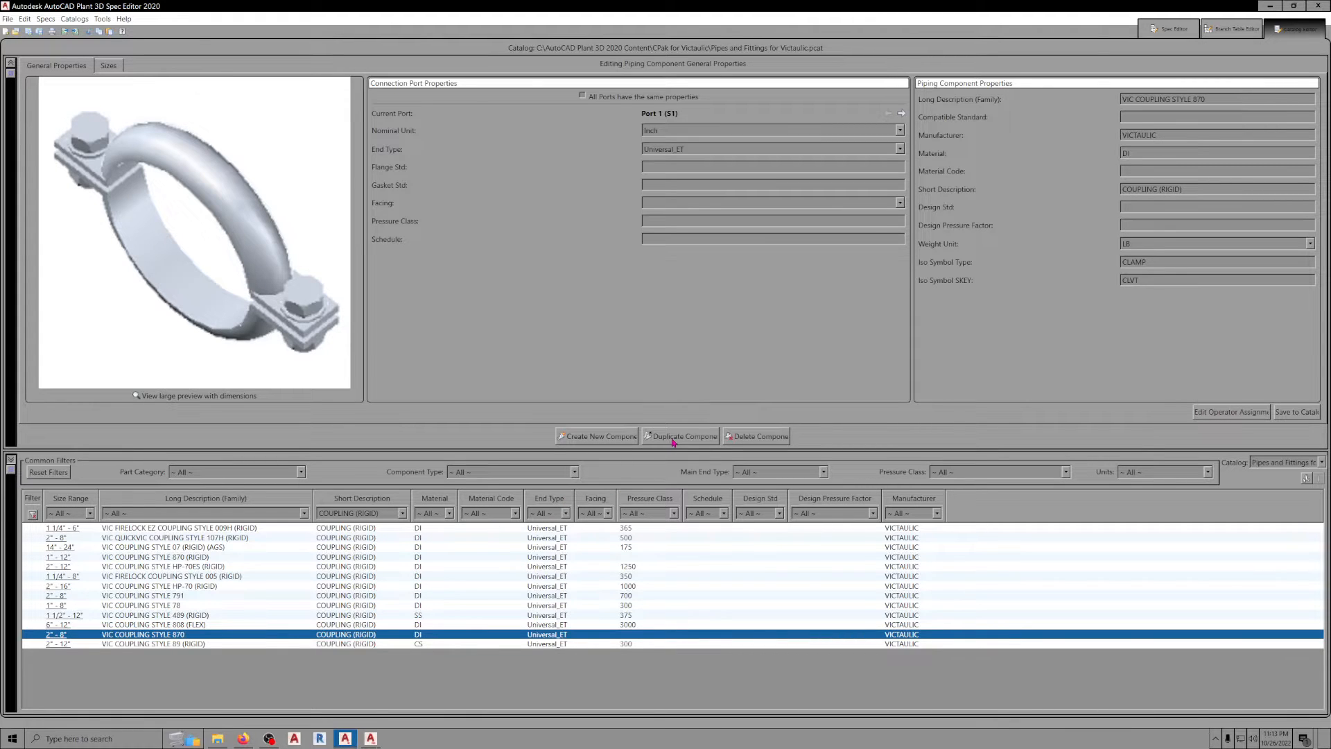
pyautogui.moveTo(693, 408)
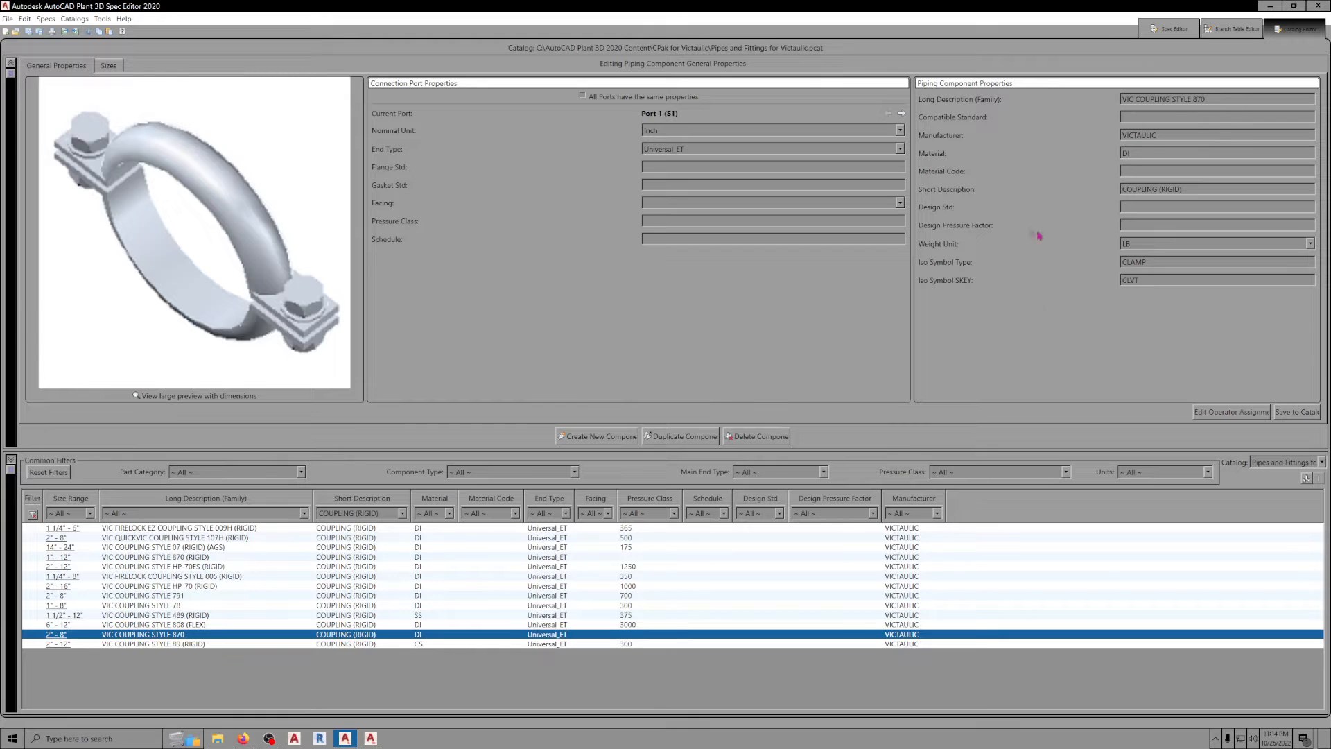
pyautogui.moveTo(907, 269)
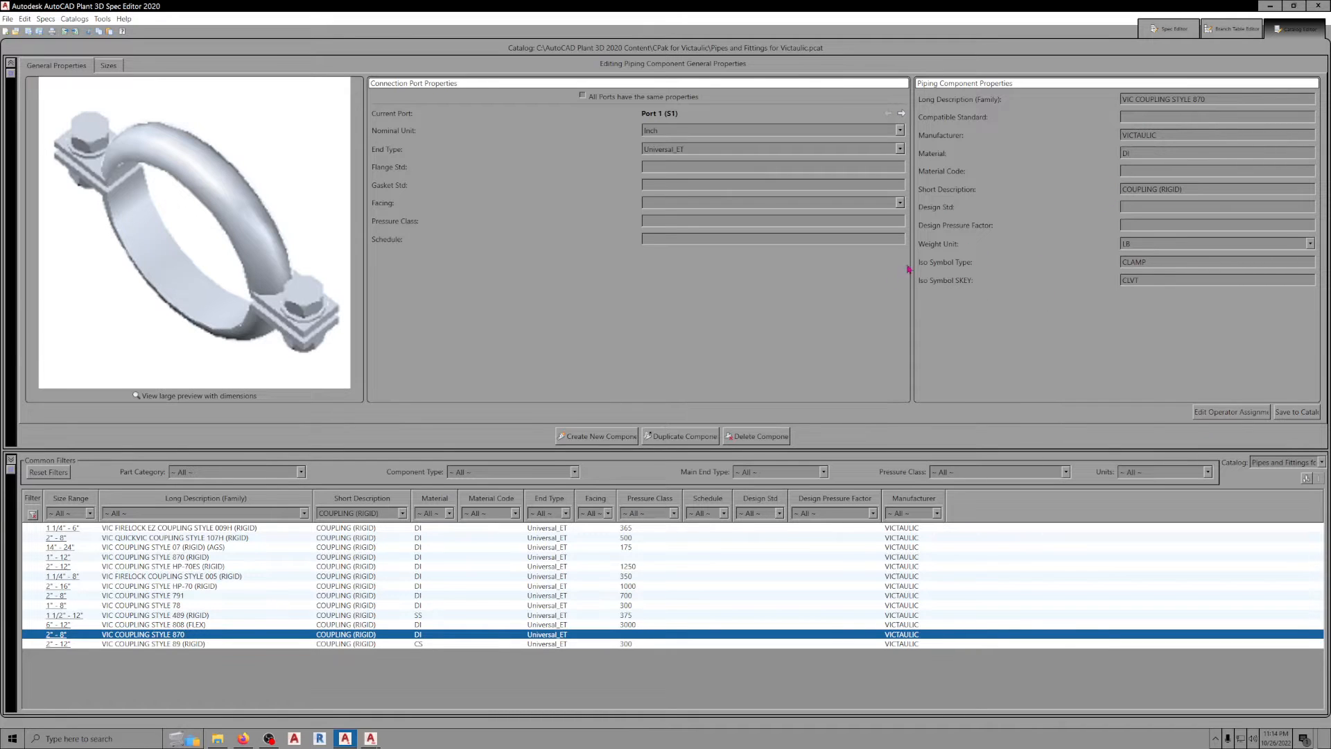
pyautogui.moveTo(934, 304)
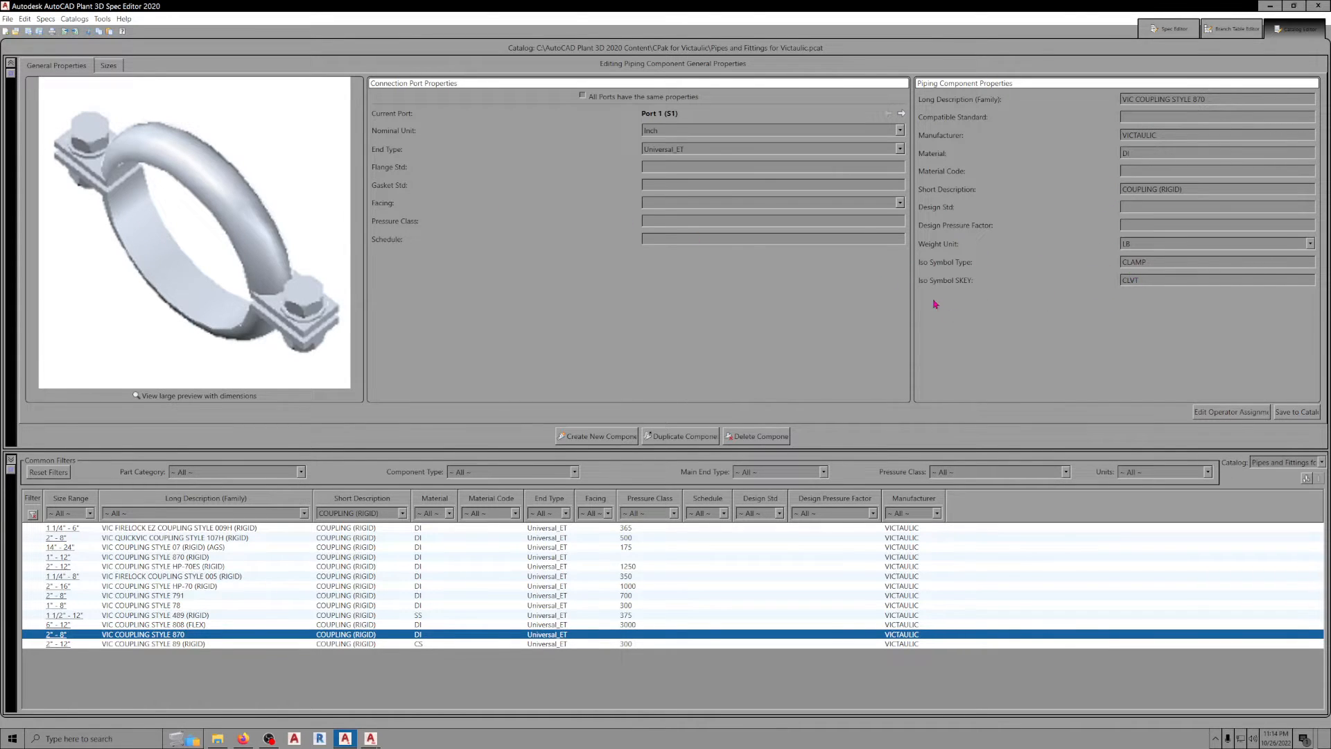